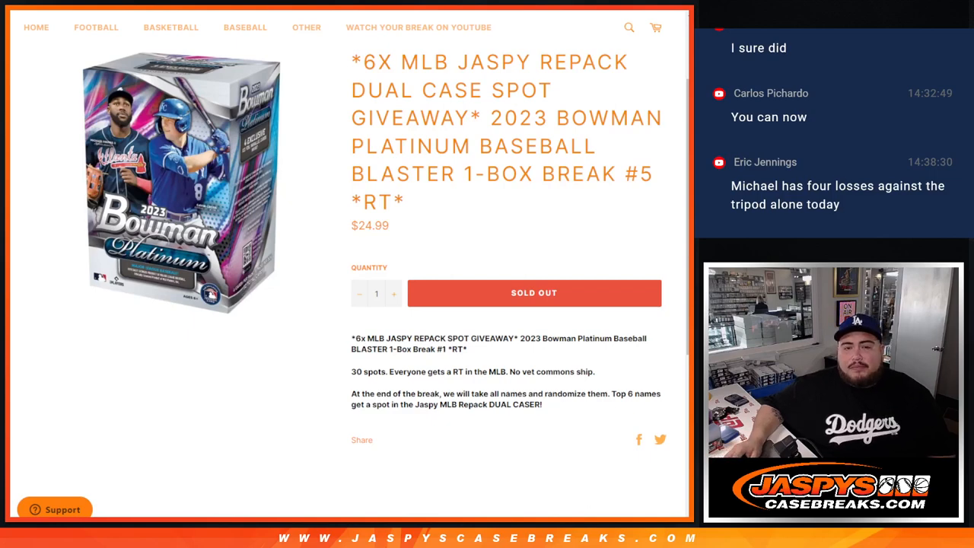
# Step: Show the Bowman Platinum break page and enter the 30 spot names into the list randomizer
pyautogui.moveTo(352, 62); pyautogui.dragTo(556, 61)
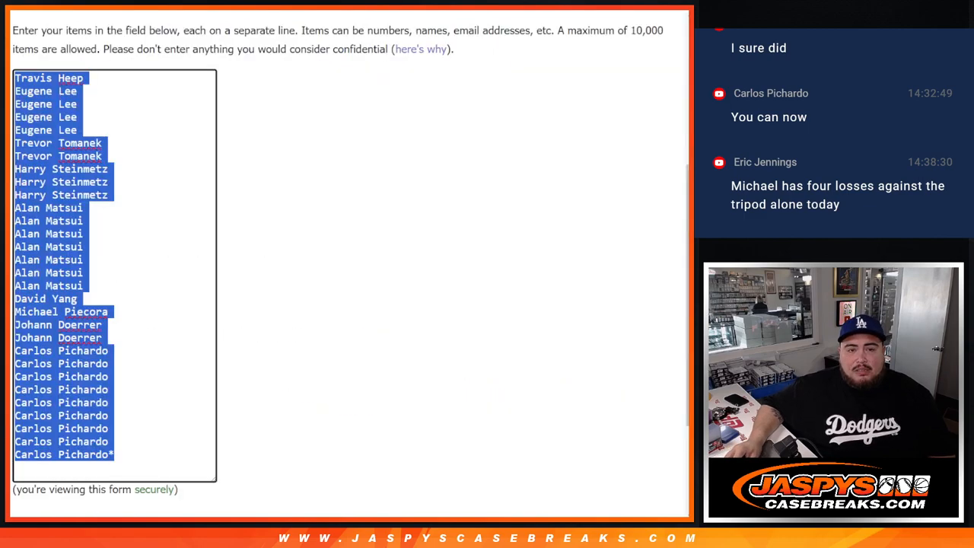
pyautogui.click(390, 111)
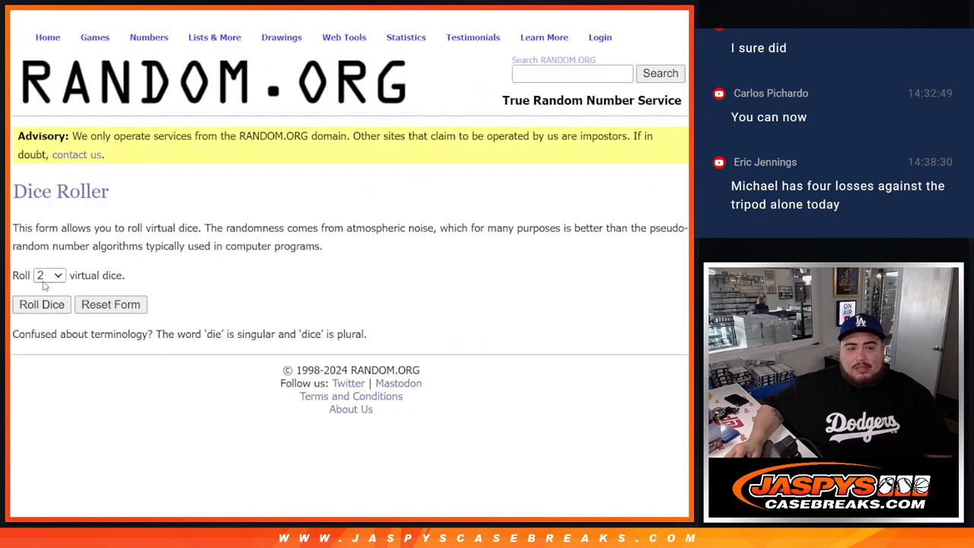
pyautogui.click(41, 305)
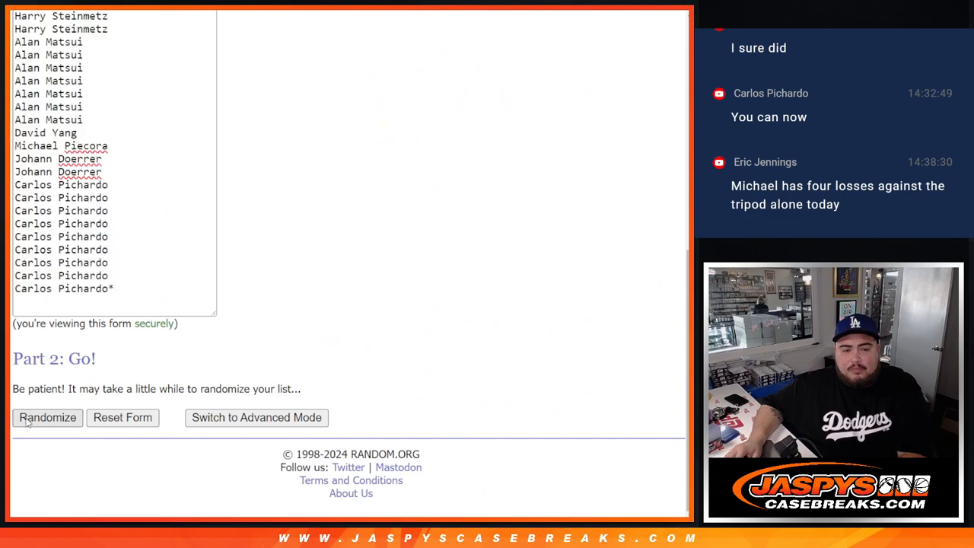
pyautogui.click(48, 417)
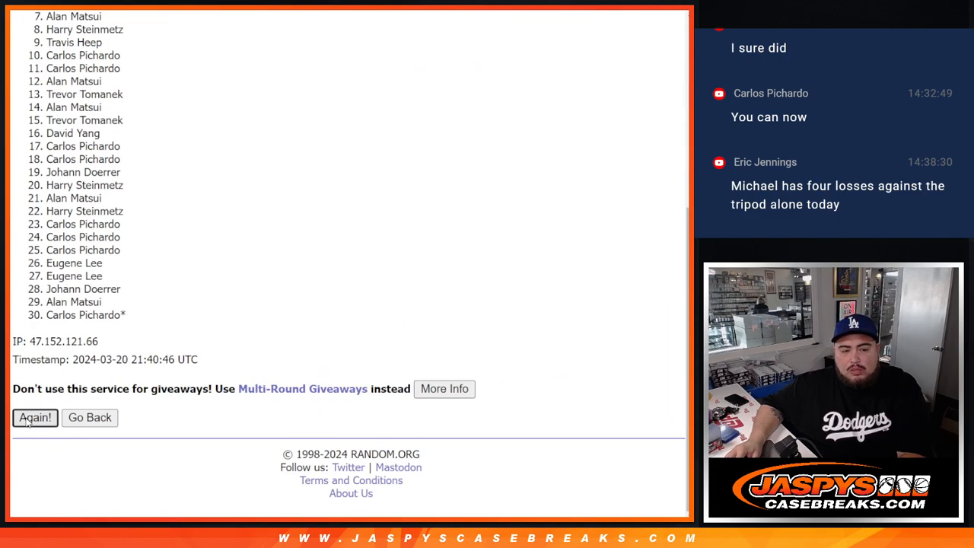
pyautogui.click(35, 417)
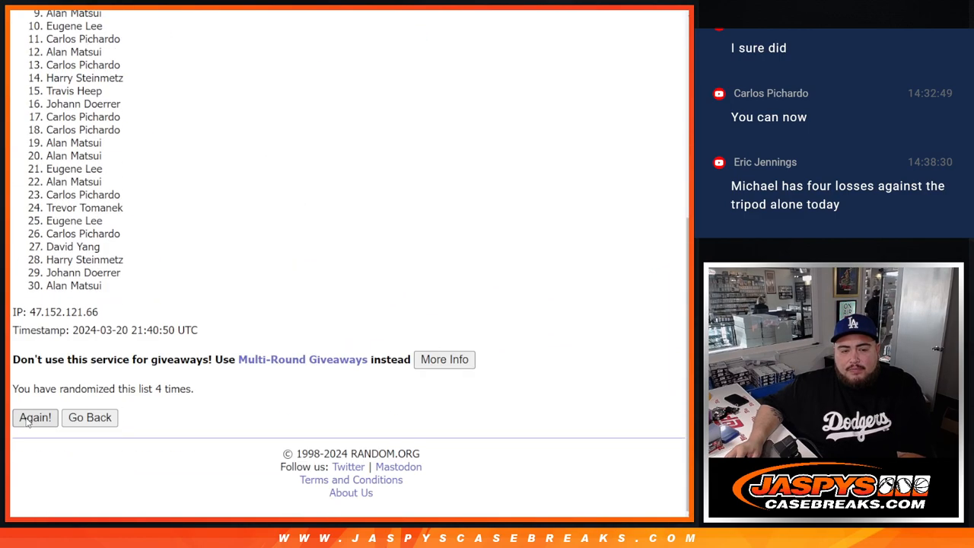
pyautogui.click(34, 417)
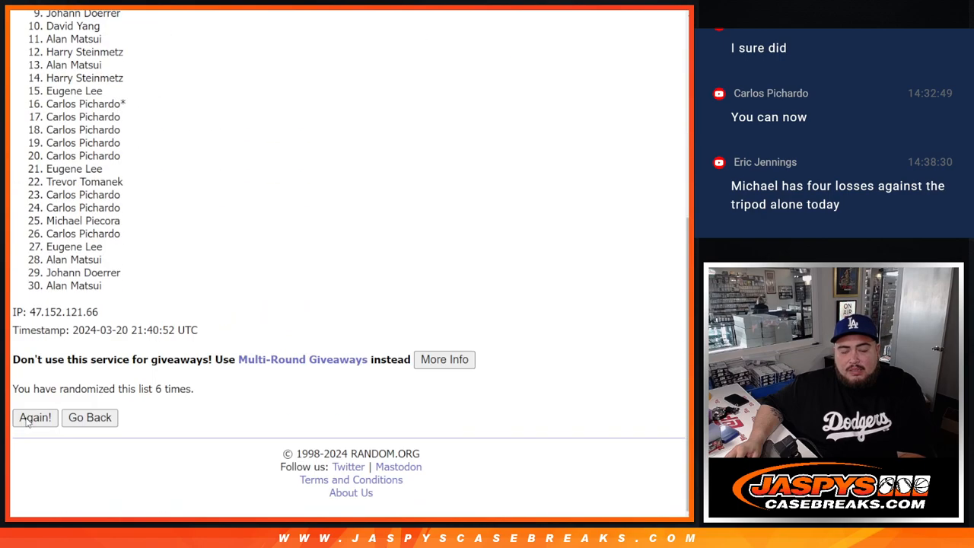
pyautogui.click(34, 417)
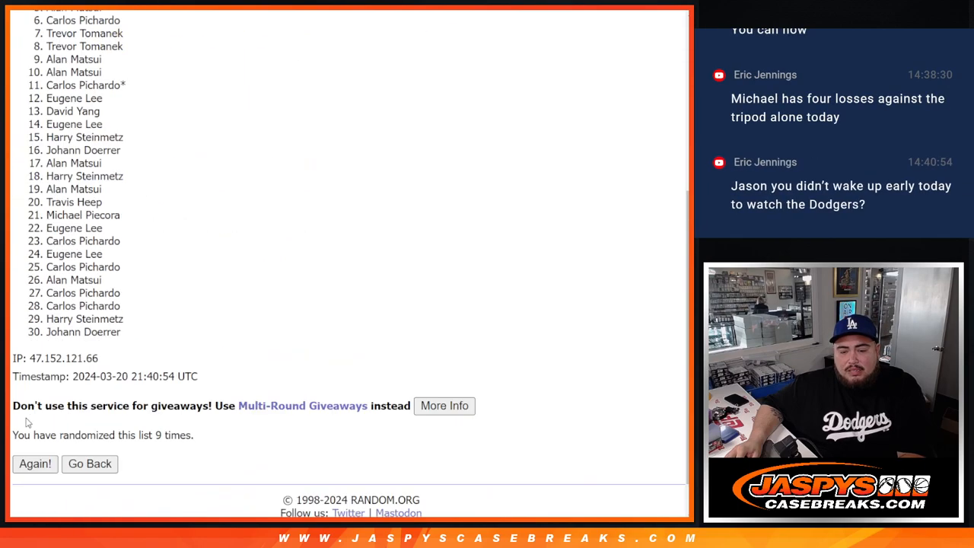
pyautogui.click(34, 463)
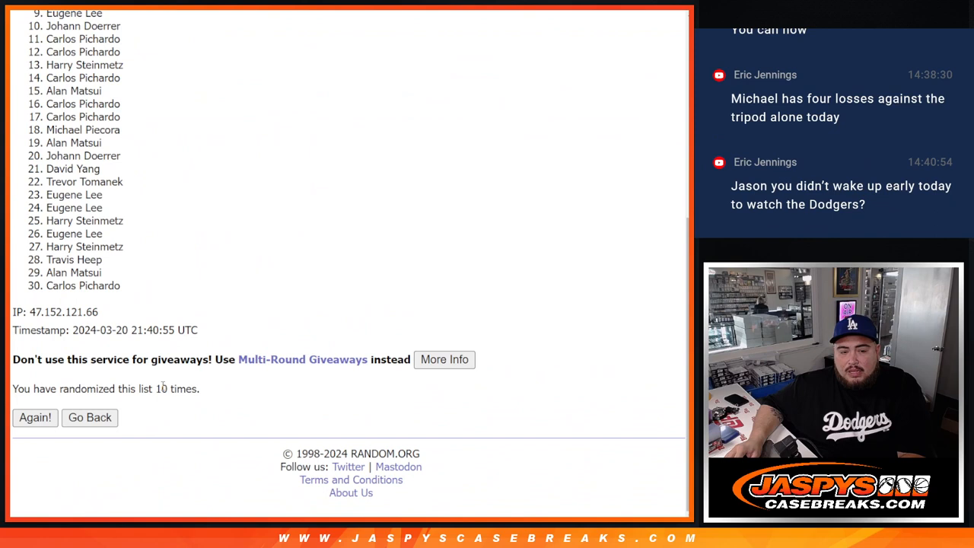
pyautogui.doubleClick(175, 388)
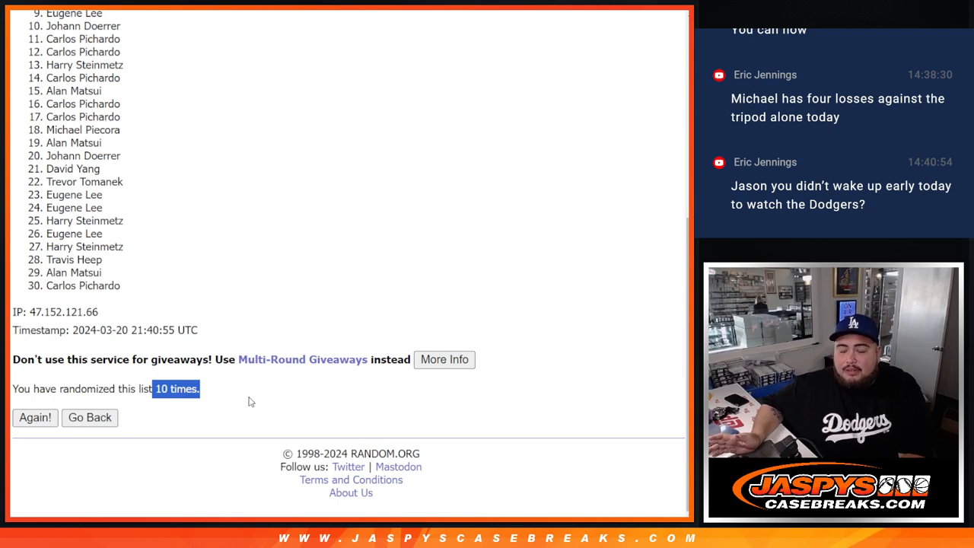
# Step: Copy the final randomized 30-name order and bring up the blank giveaway spreadsheet
pyautogui.click(35, 417)
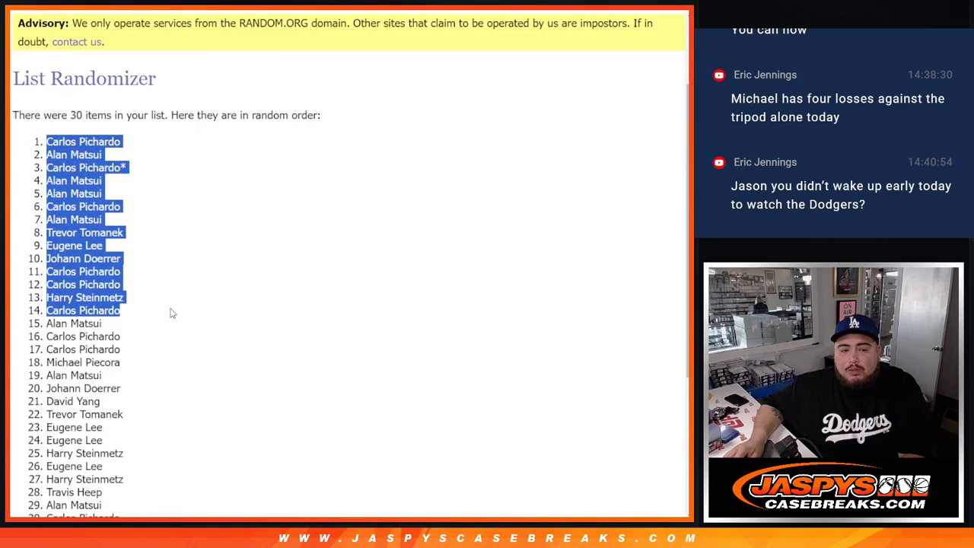
pyautogui.scroll(-3)
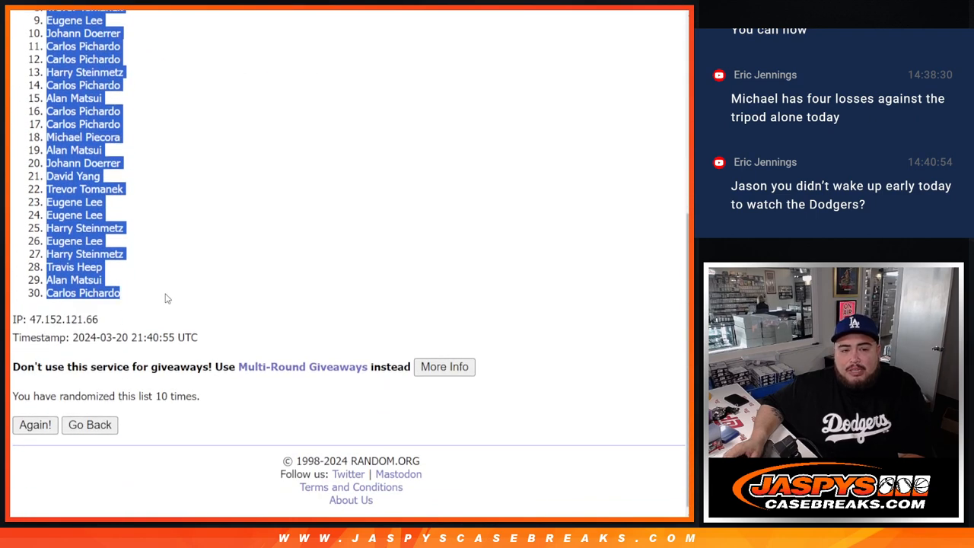
pyautogui.click(35, 425)
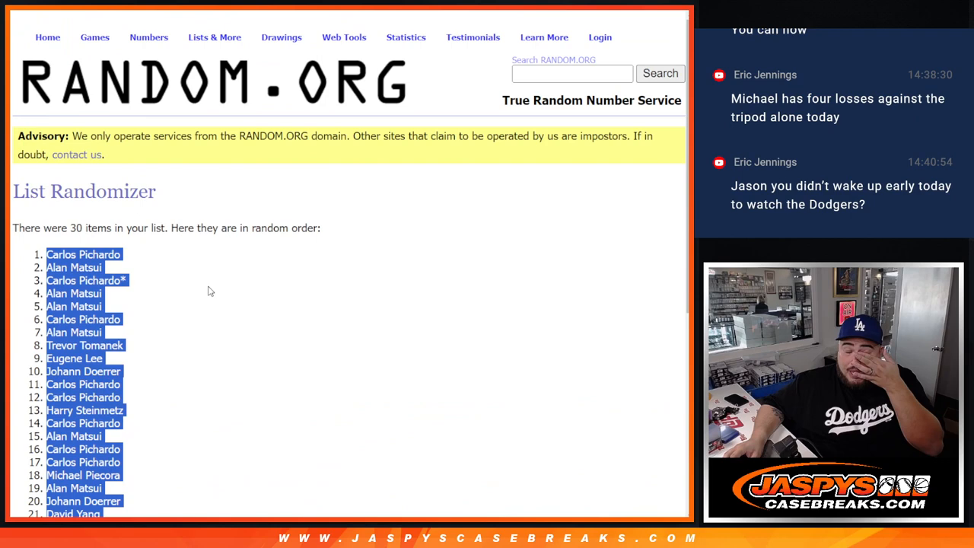
pyautogui.scroll(-3)
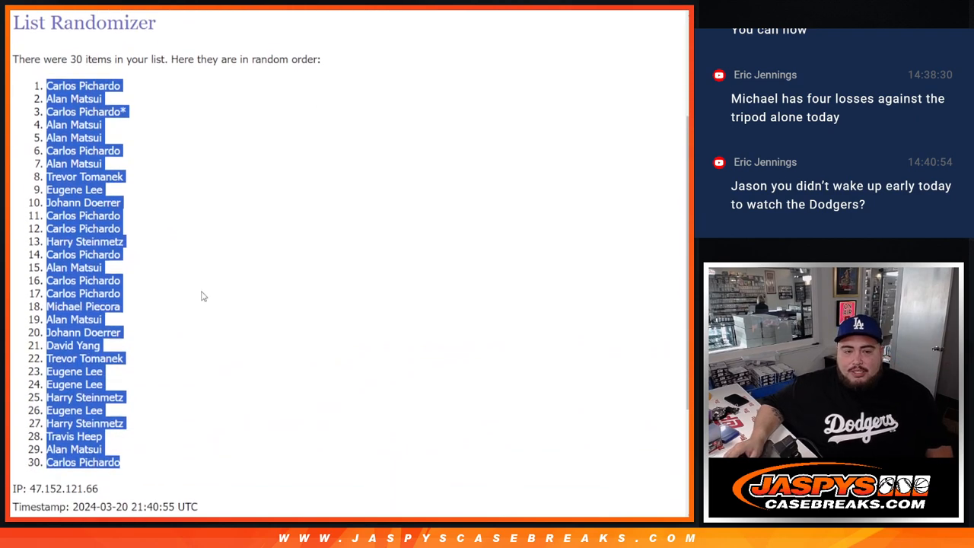
pyautogui.moveTo(267, 267)
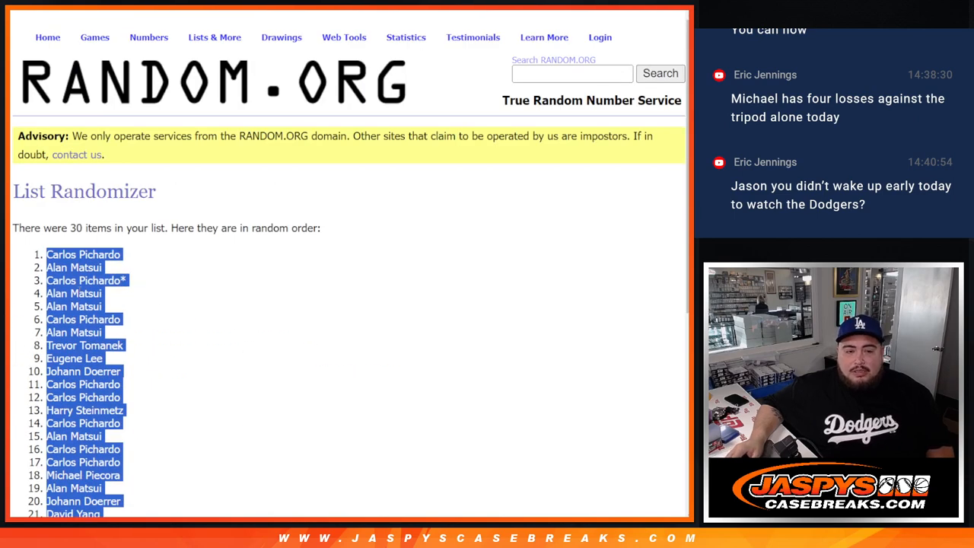
pyautogui.scroll(-3)
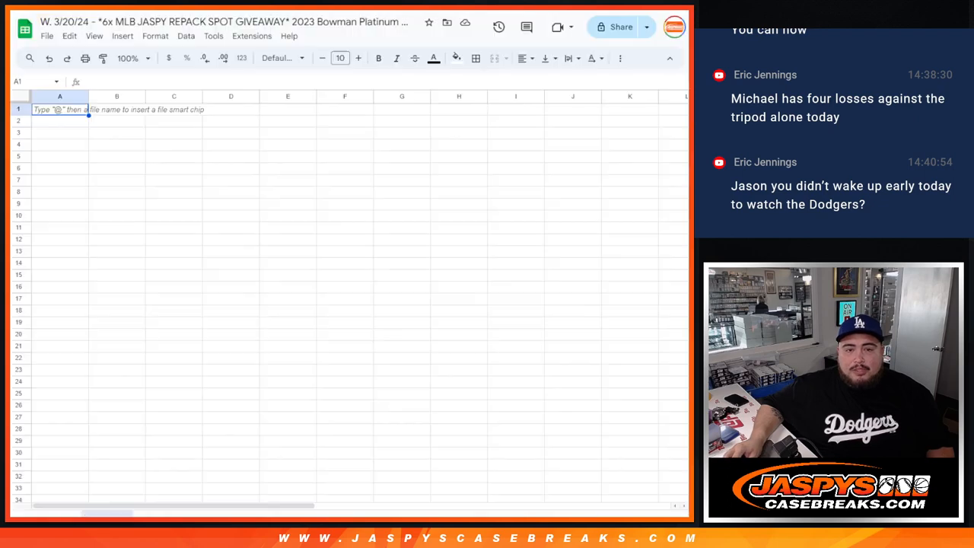
pyautogui.press('ctrl+v')
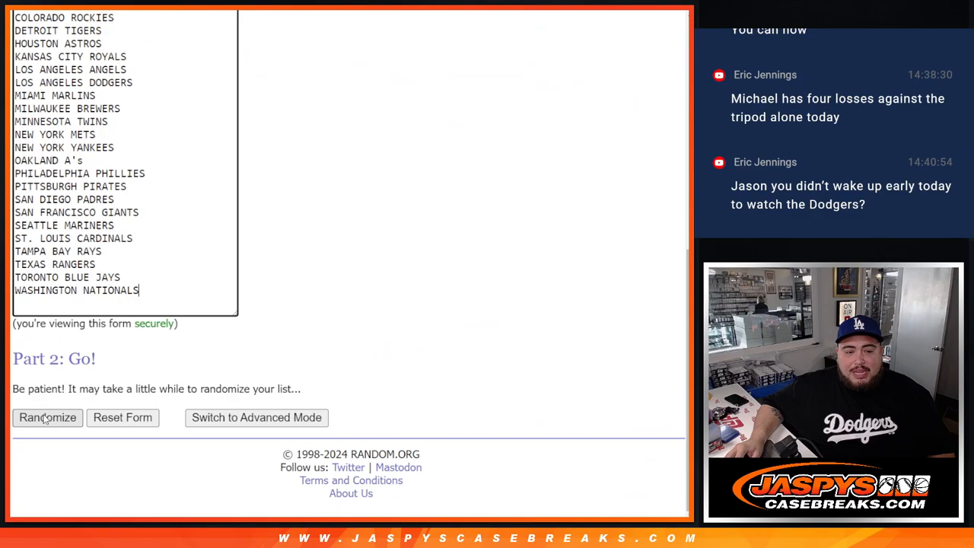
# Step: Shuffle the 30 MLB teams ten times so Philadelphia Phillies comes first
pyautogui.click(48, 417)
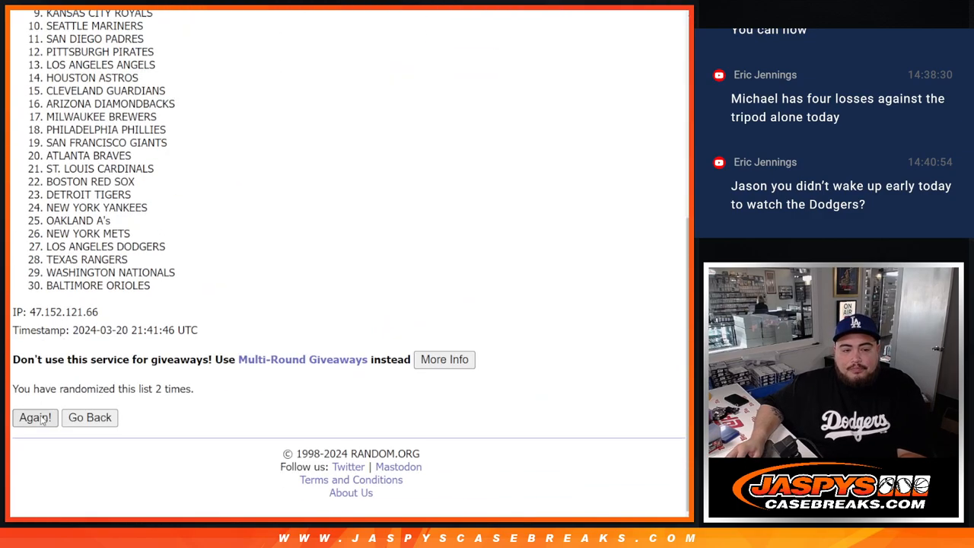
pyautogui.click(35, 417)
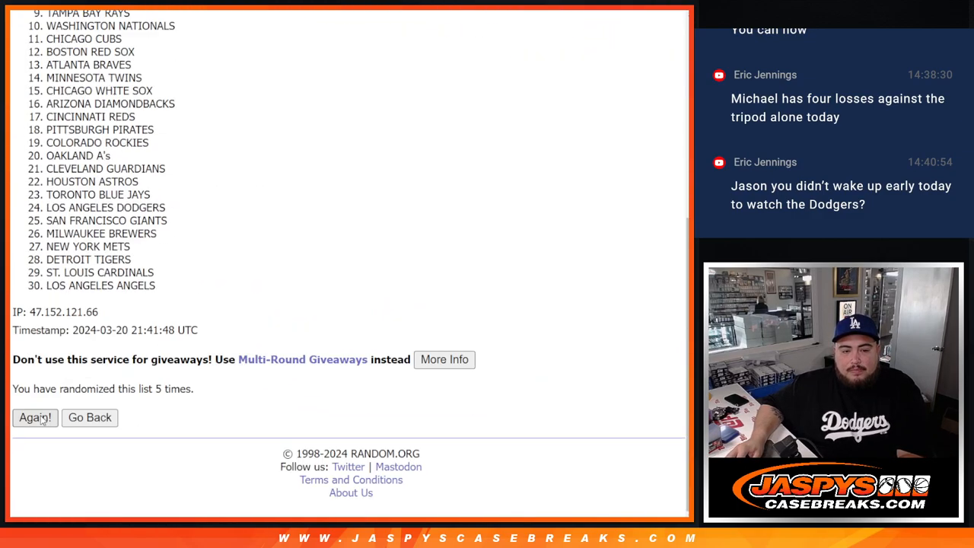
pyautogui.click(35, 417)
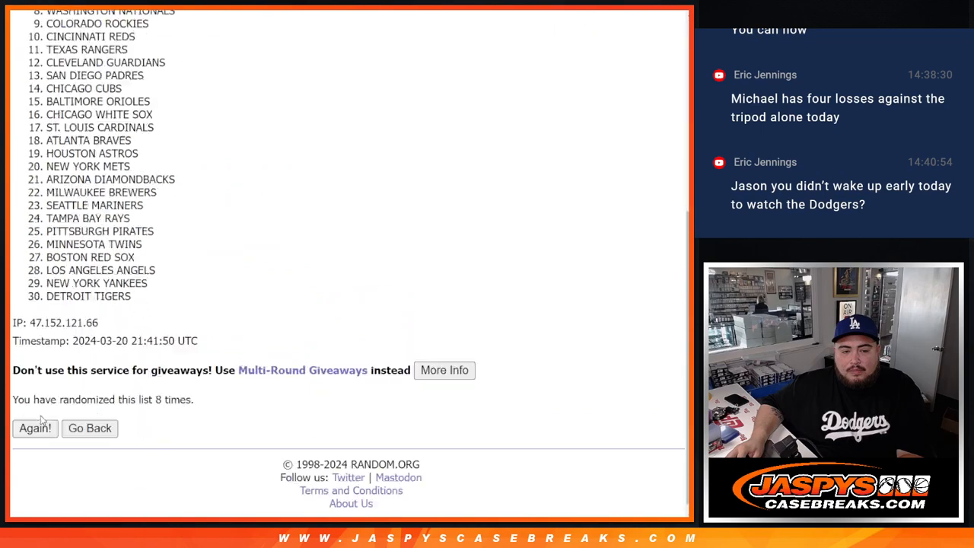
pyautogui.click(35, 428)
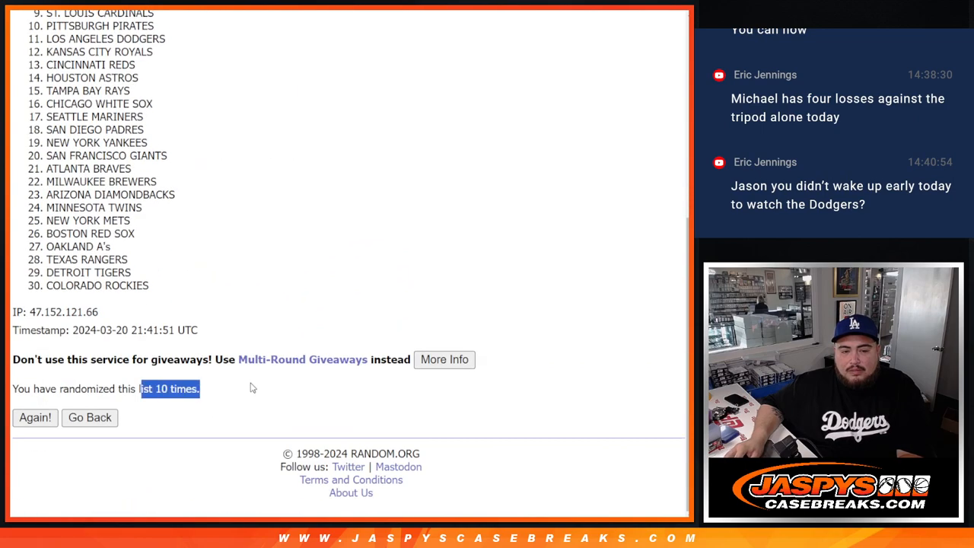
pyautogui.click(35, 417)
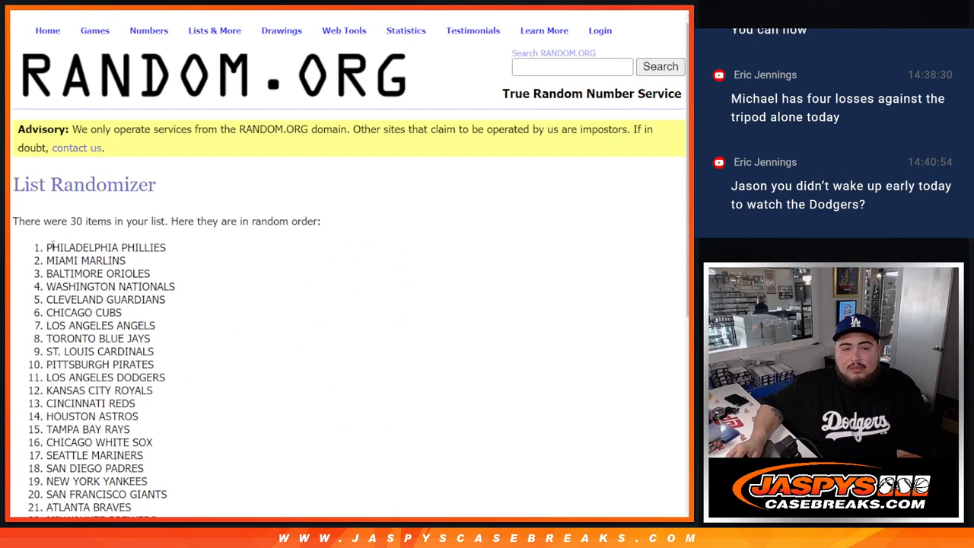
pyautogui.scroll(-3)
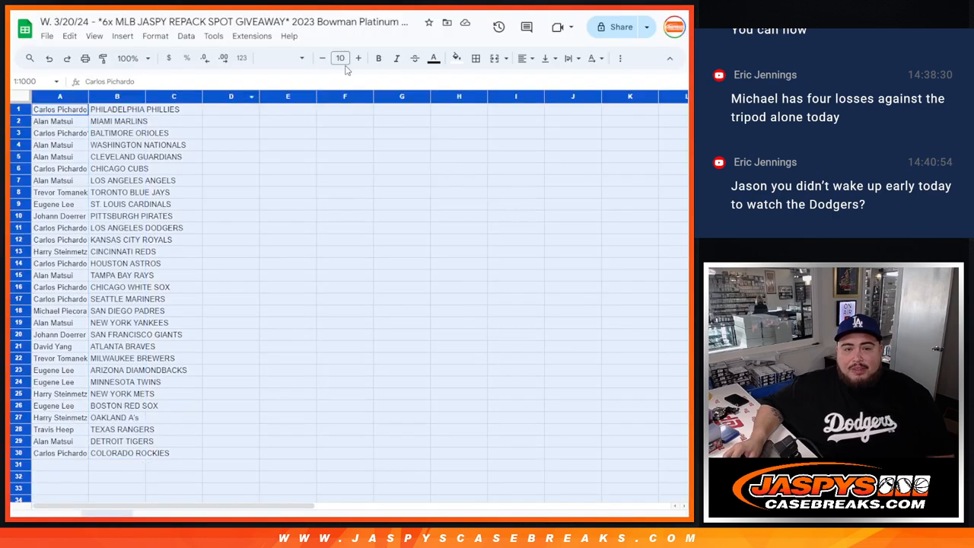
# Step: Enlarge the sheet's font and sort A to Z by team in column B
pyautogui.click(357, 58)
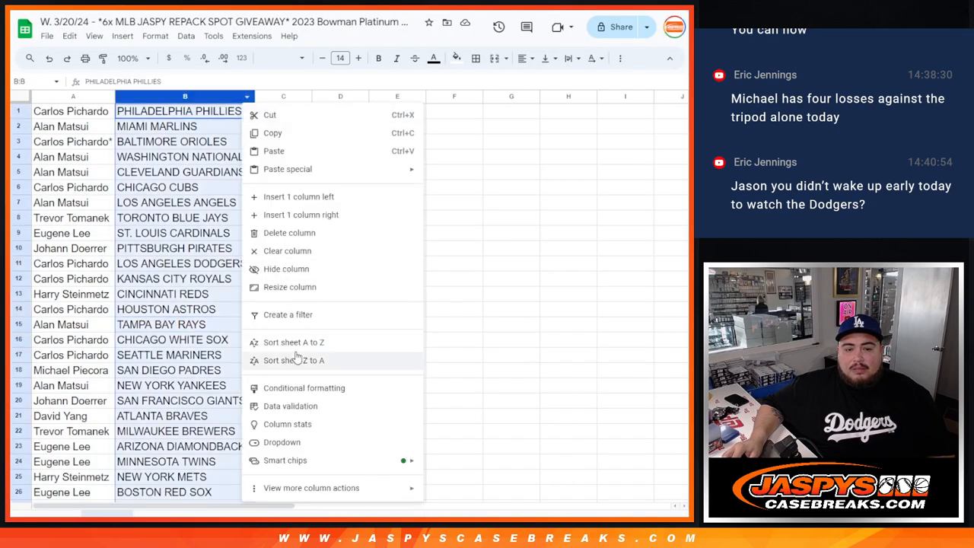
pyautogui.click(293, 342)
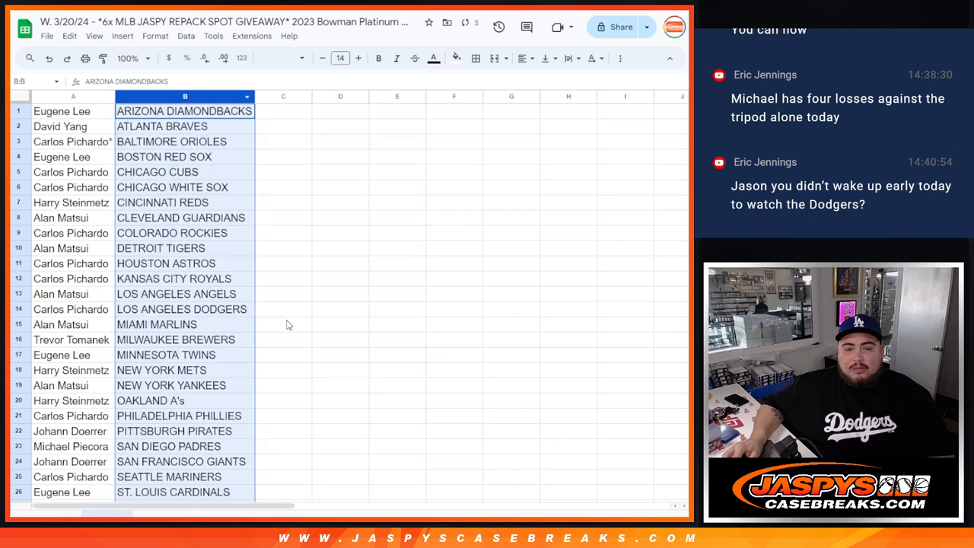
pyautogui.scroll(-3)
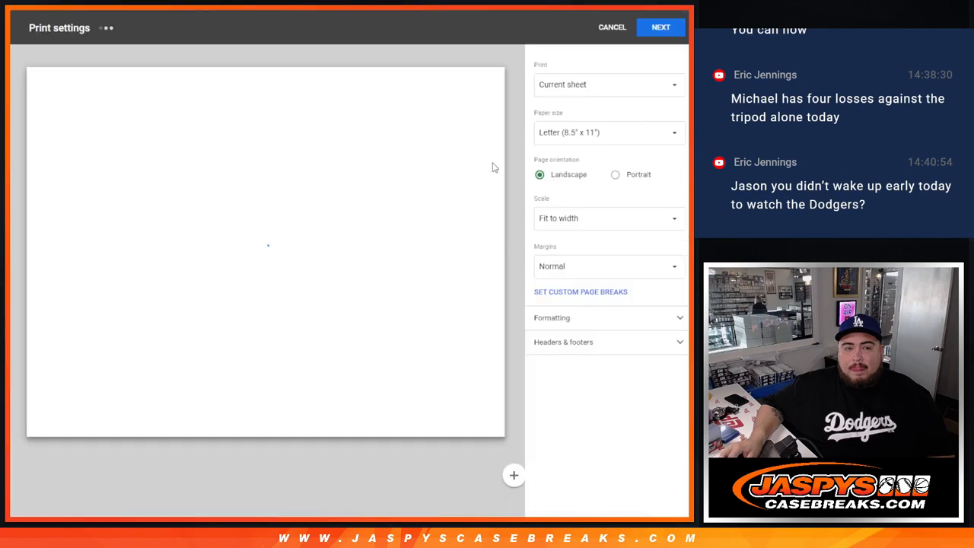
# Step: Switch the print preview to portrait so all 30 name-team pairs fit one page
pyautogui.click(615, 174)
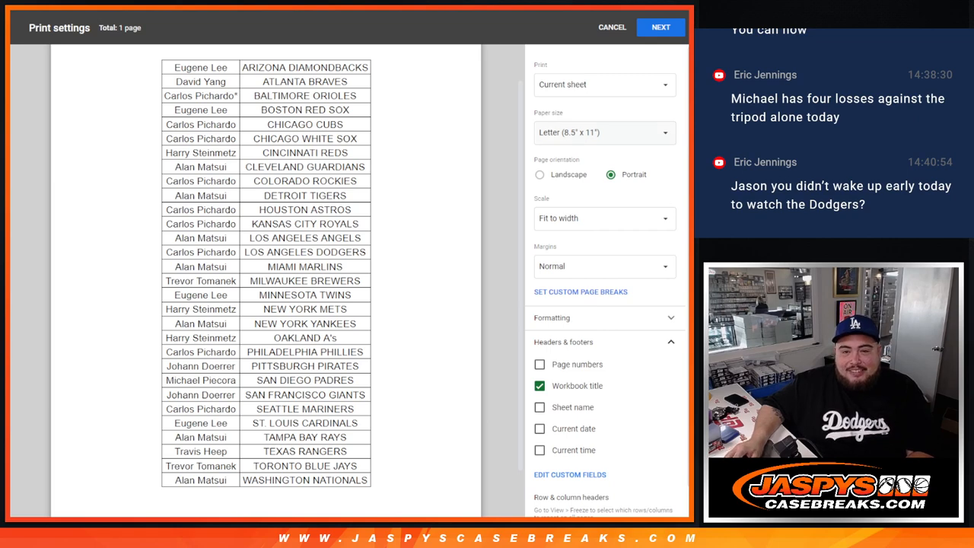
pyautogui.click(660, 27)
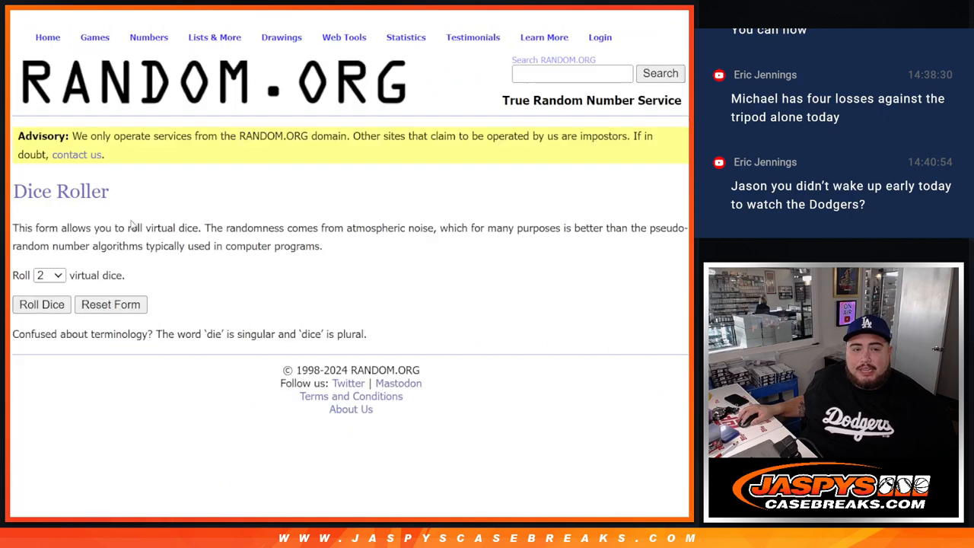
# Step: Open the List Randomizer and shuffle the 30 pasted entrant names seven times
pyautogui.click(41, 304)
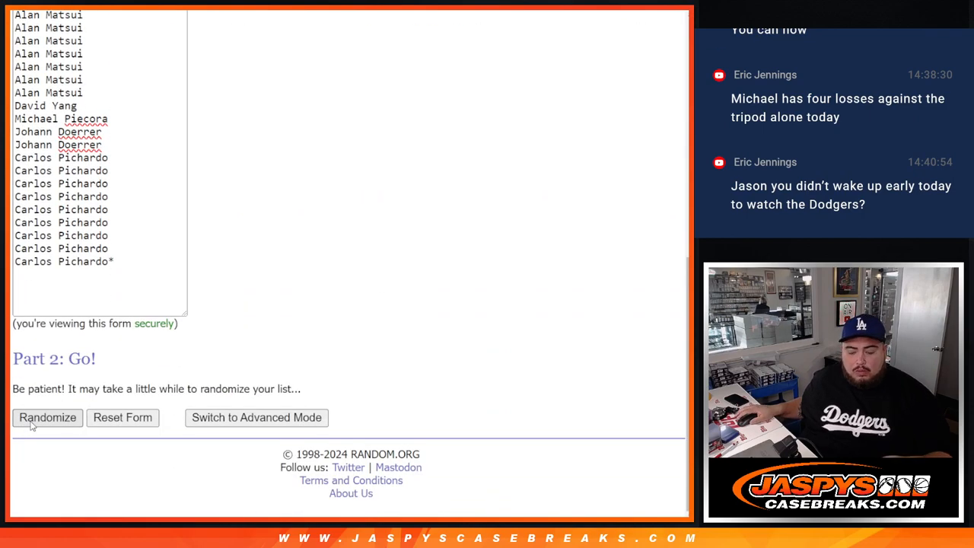
pyautogui.click(47, 417)
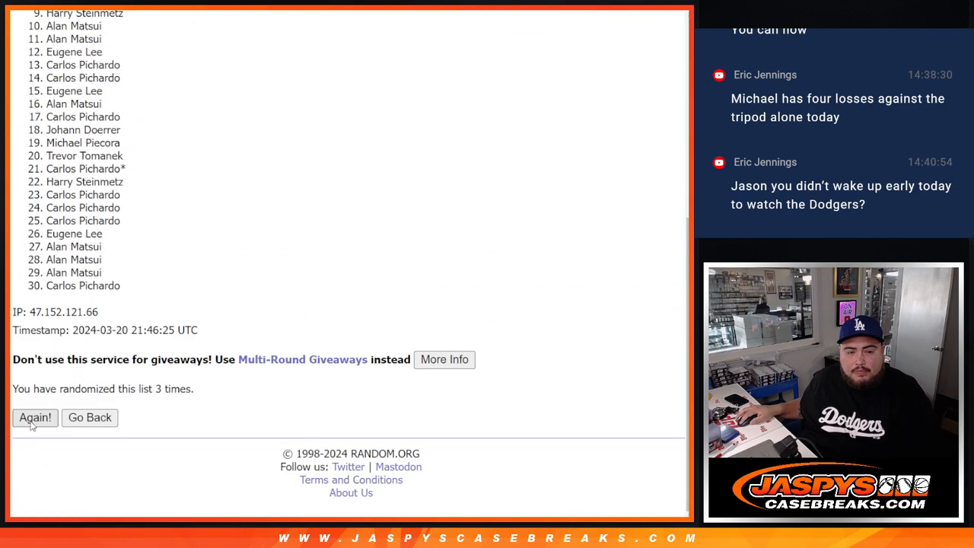
pyautogui.click(34, 417)
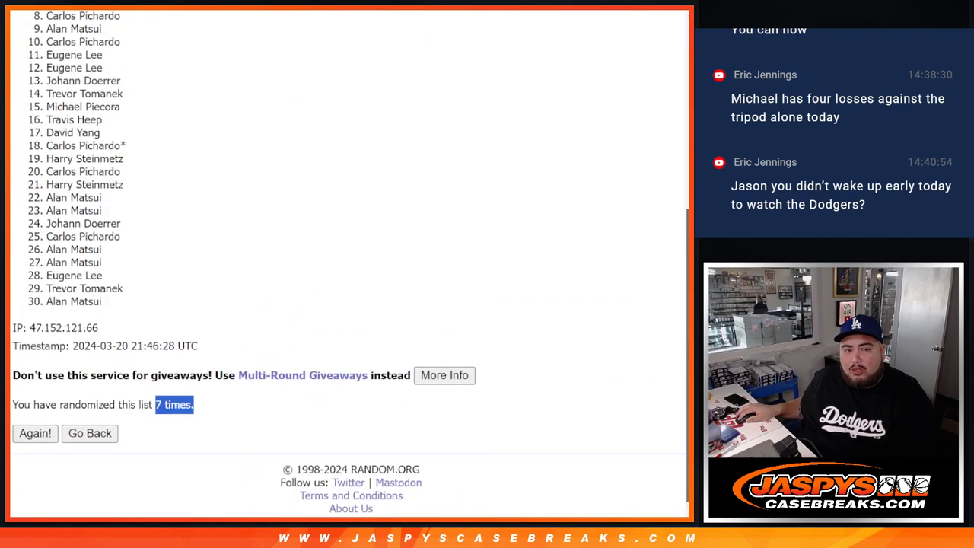
pyautogui.scroll(-3)
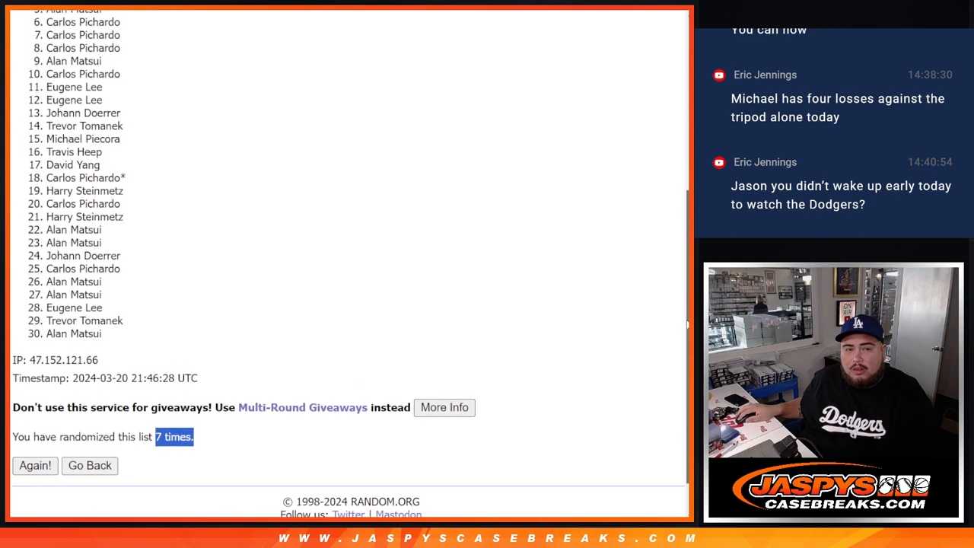